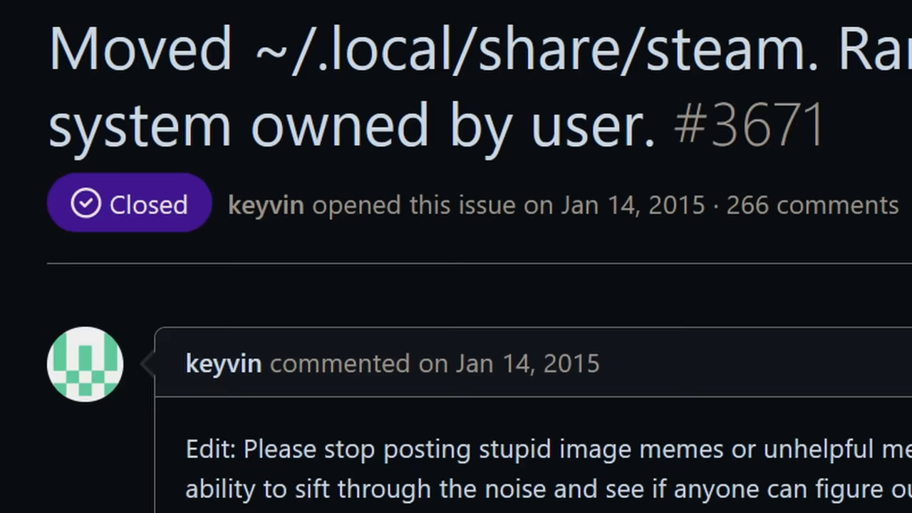
# Scroll issue #3671 to the comment pinpointing the bug at script line 19.
pyautogui.scroll(3)
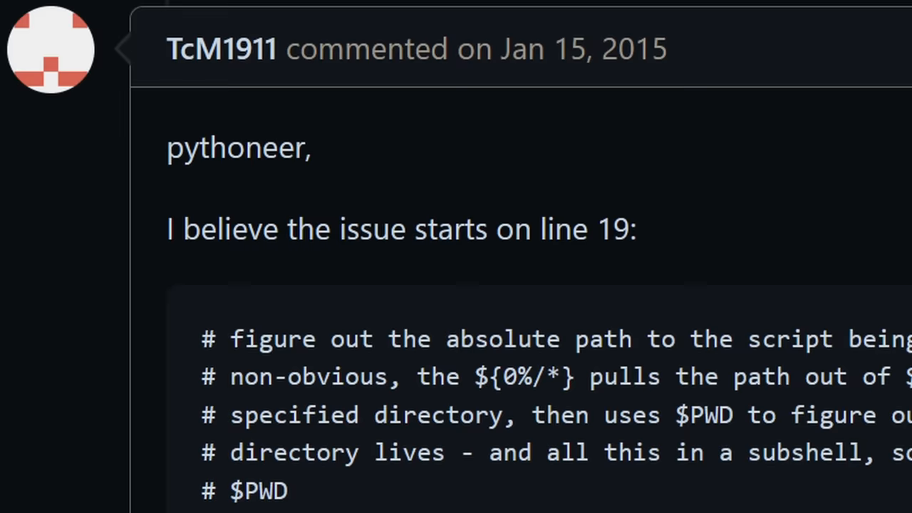
# Reveal the STEAMROOT definition lines and the 'This probably returns as empty' conclusion.
pyautogui.scroll(-3)
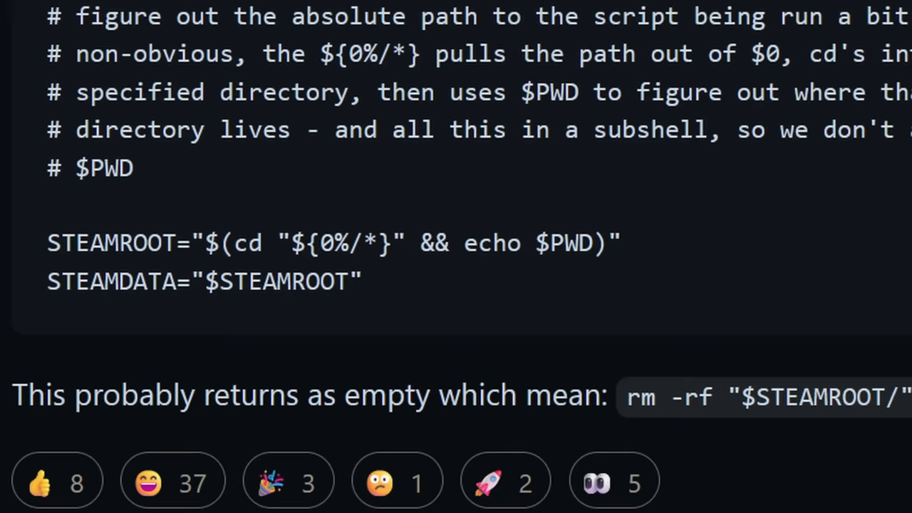
pyautogui.hscroll(3)
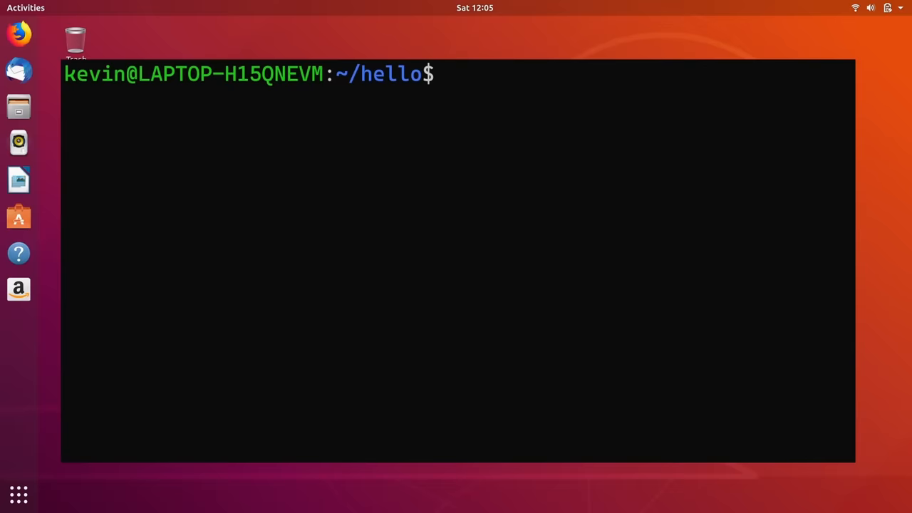
pyautogui.press('Return')
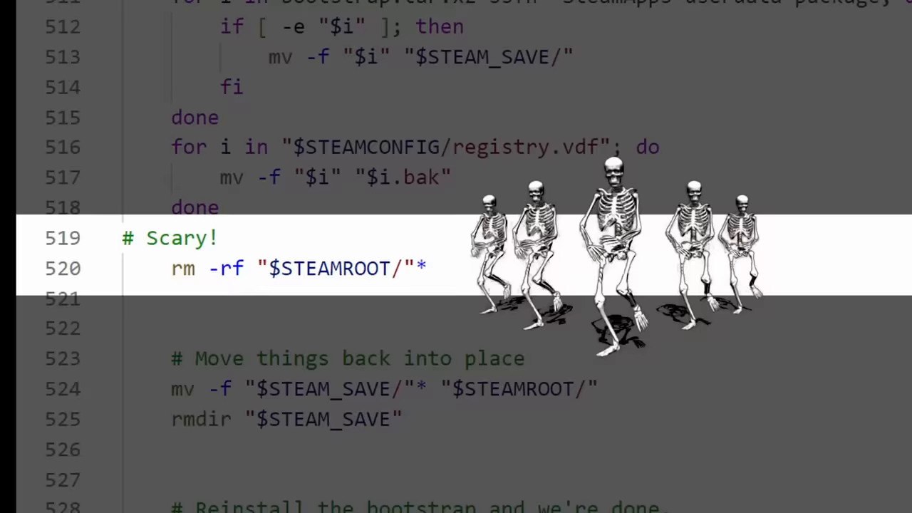
# Scroll the script from line 520 to lines 581–592 where STEAMCONFIG is set to ~/.steam.
pyautogui.scroll(3)
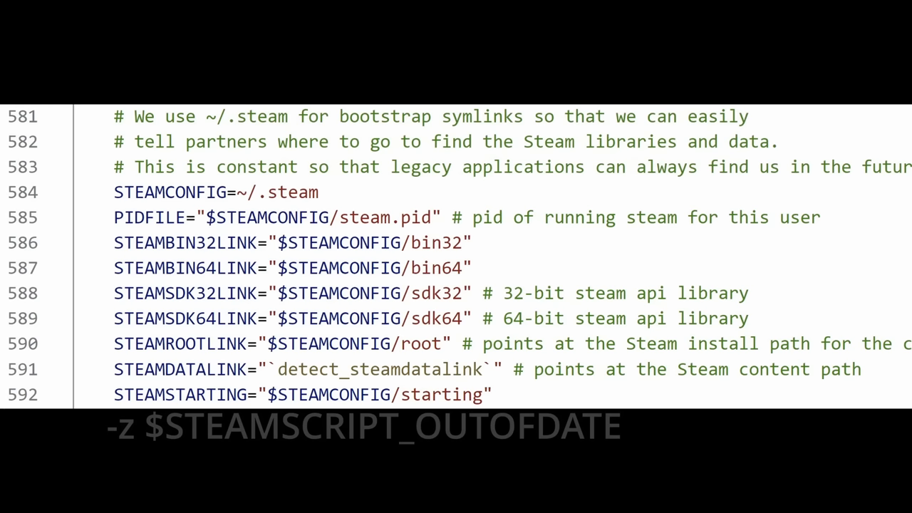
pyautogui.scroll(-3)
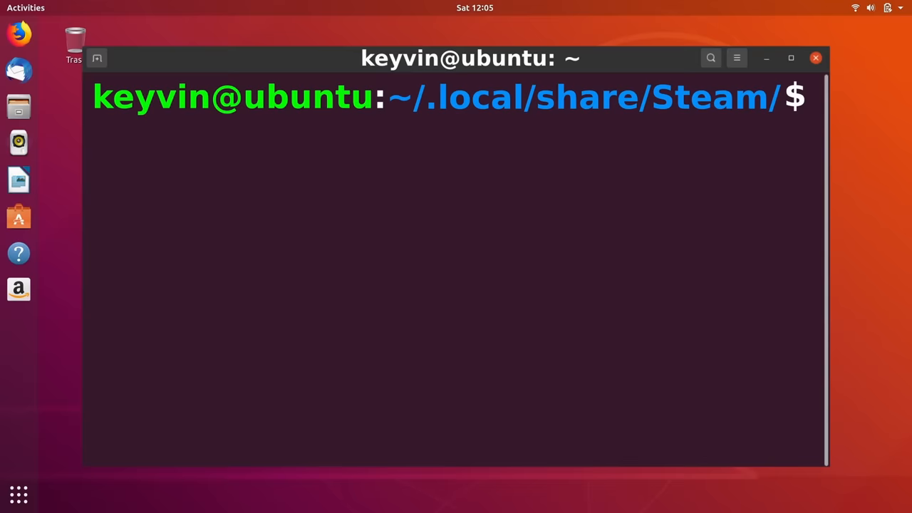
# Run bash steam.sh from inside ~/.local/share/Steam/.
pyautogui.write('bash steam.sh')
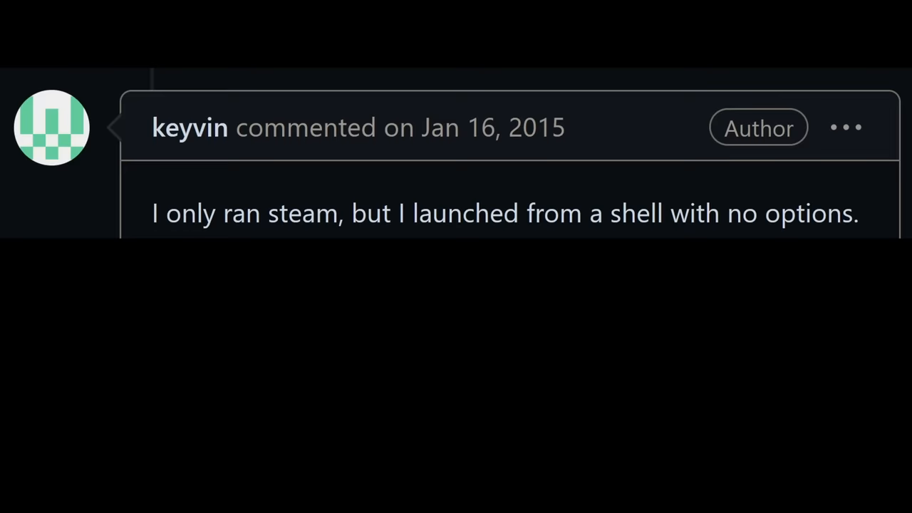
# Scroll to the Jan 16, 2015 author comment about launching steam from a shell with no options.
pyautogui.scroll(-3)
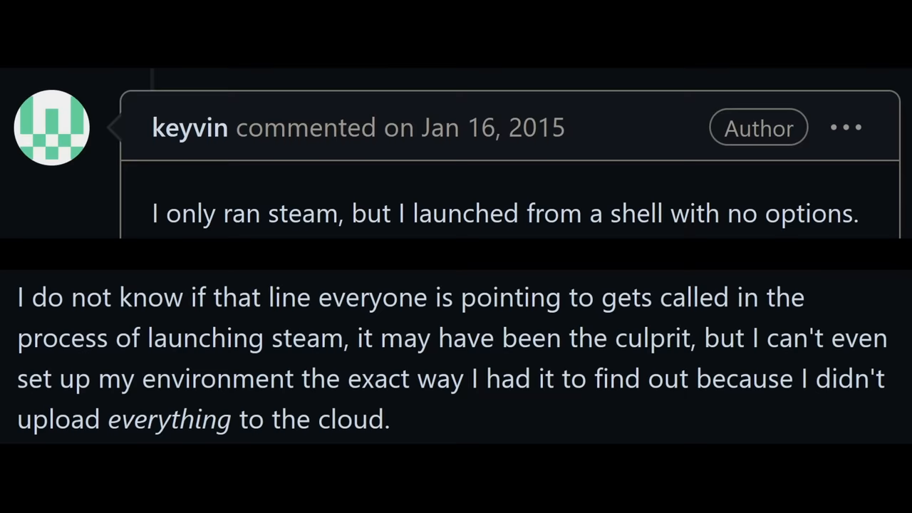
pyautogui.scroll(-3)
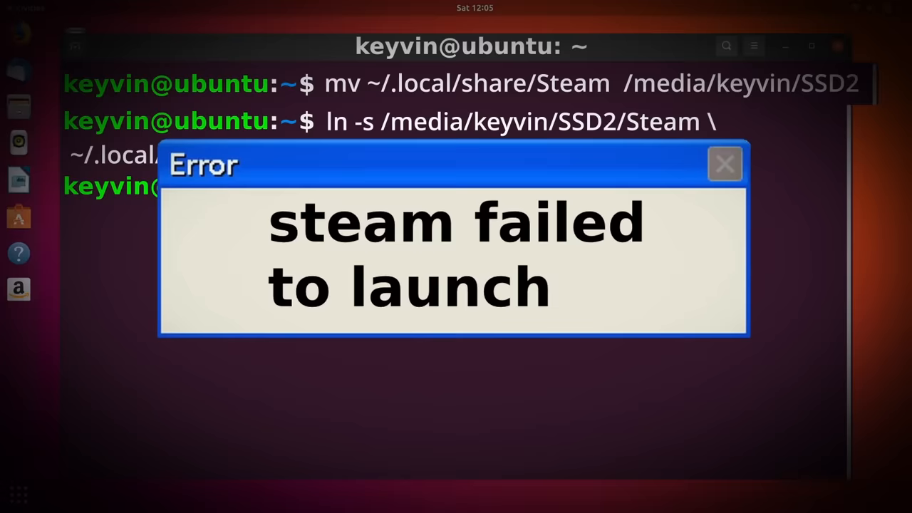
# Move ~/.local/share/Steam to the SSD, symlink it back, and hit the 'steam failed to launch' error.
pyautogui.click(723, 162)
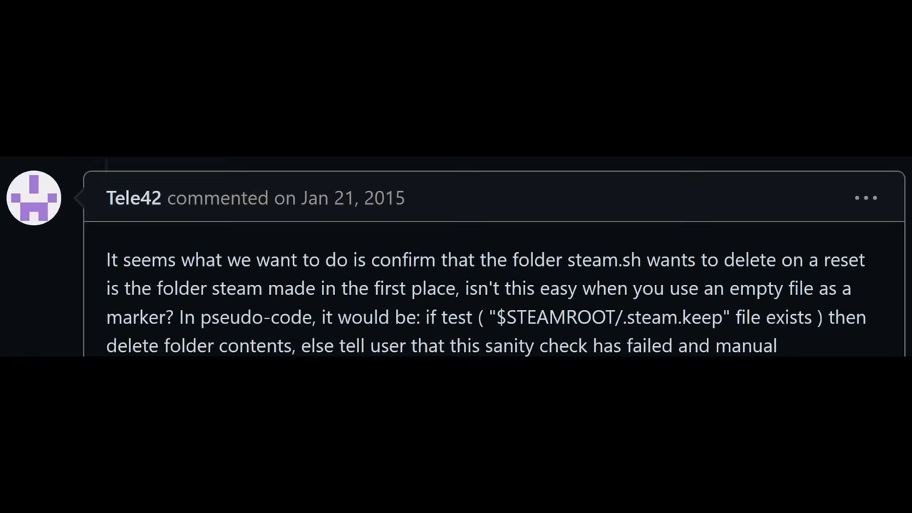
pyautogui.scroll(-3)
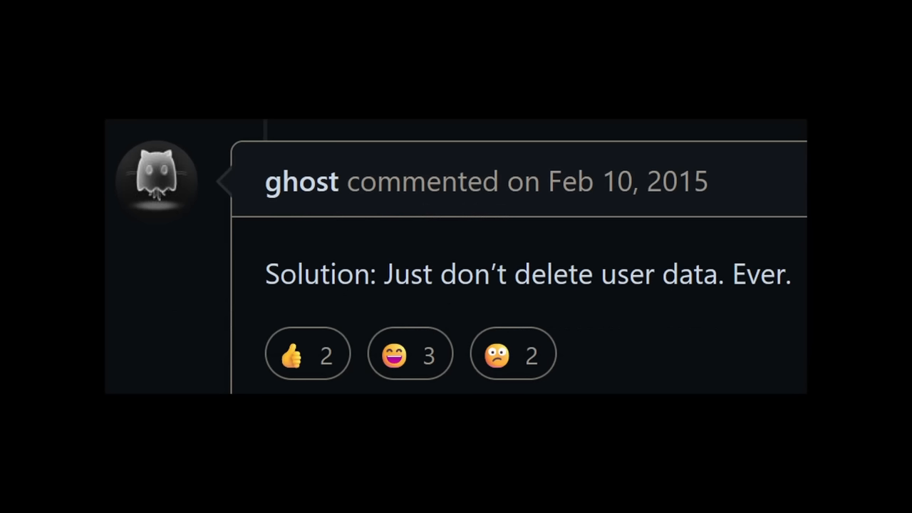
pyautogui.scroll(-3)
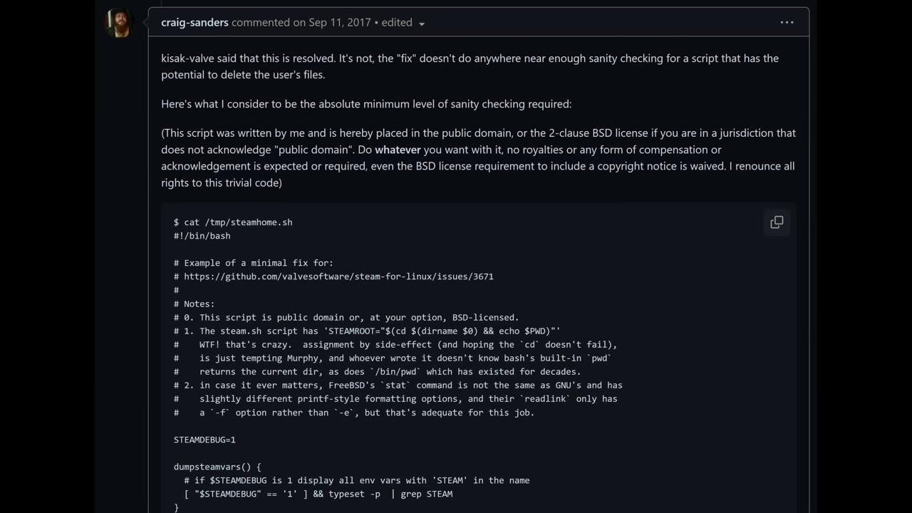
pyautogui.scroll(-3)
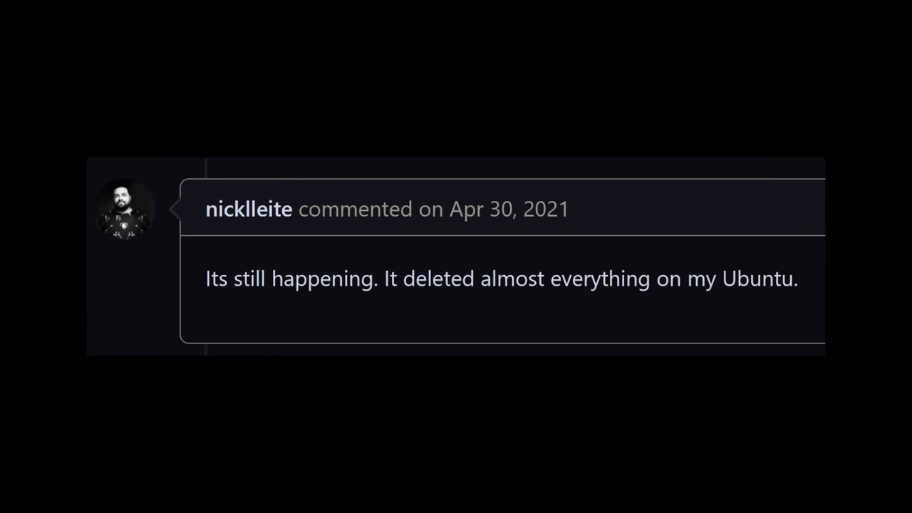
pyautogui.scroll(3)
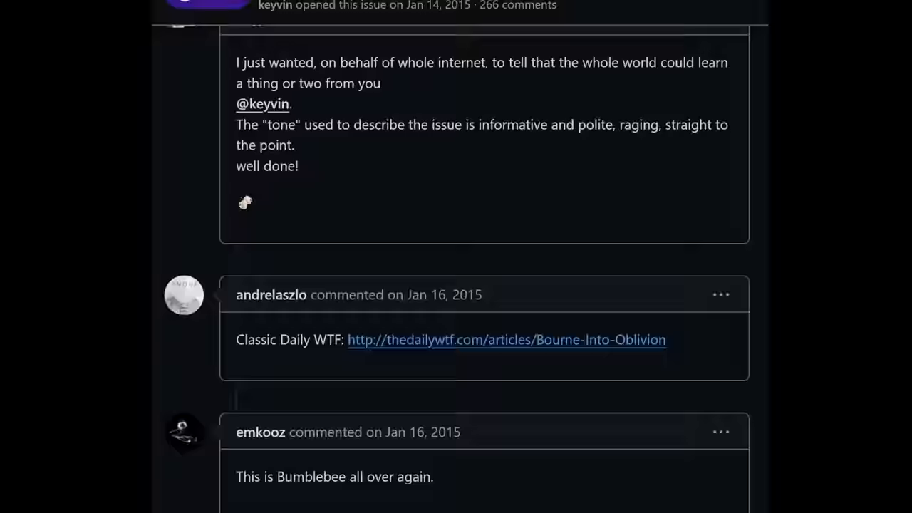
pyautogui.scroll(-3)
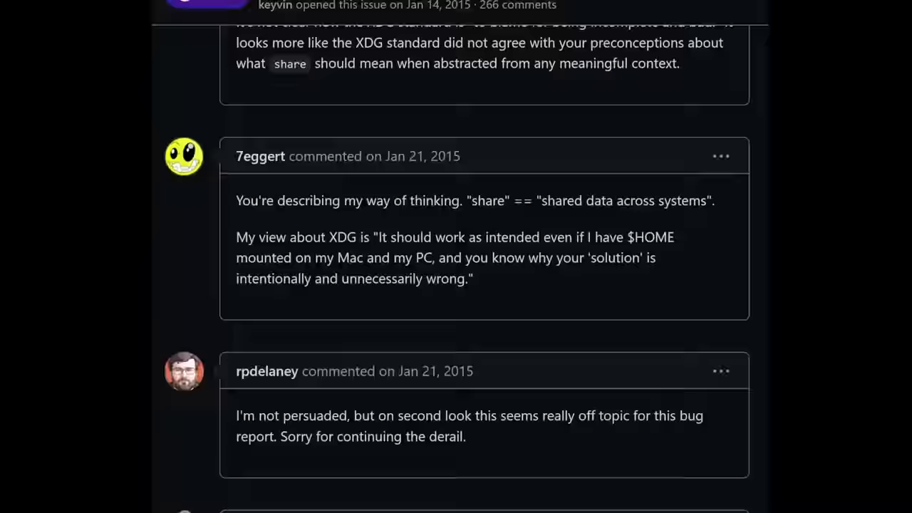
pyautogui.scroll(-3)
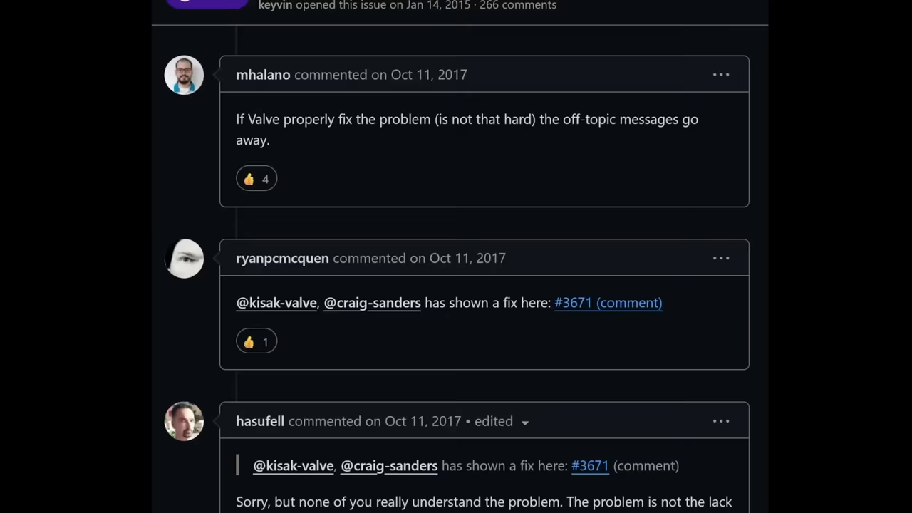